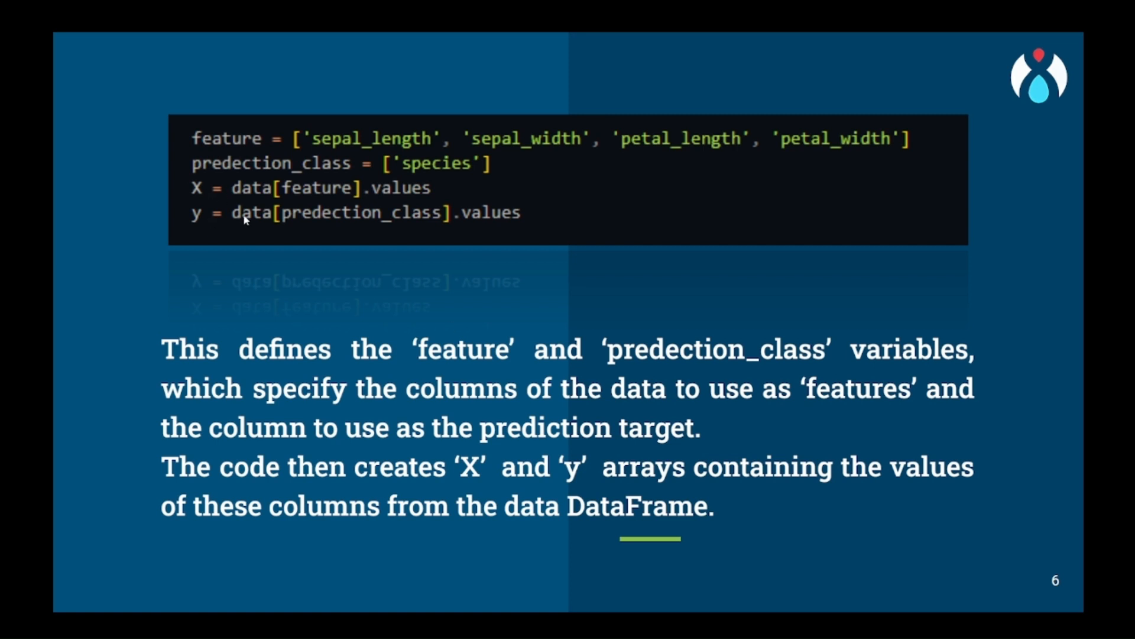
mouse_move(412, 259)
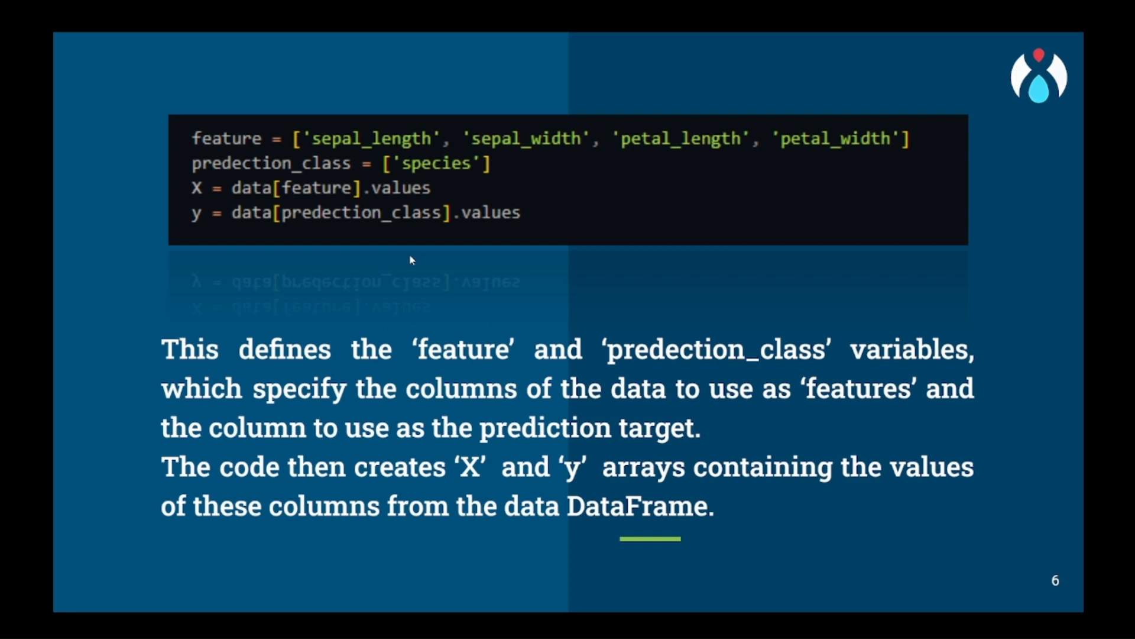
mouse_move(295, 182)
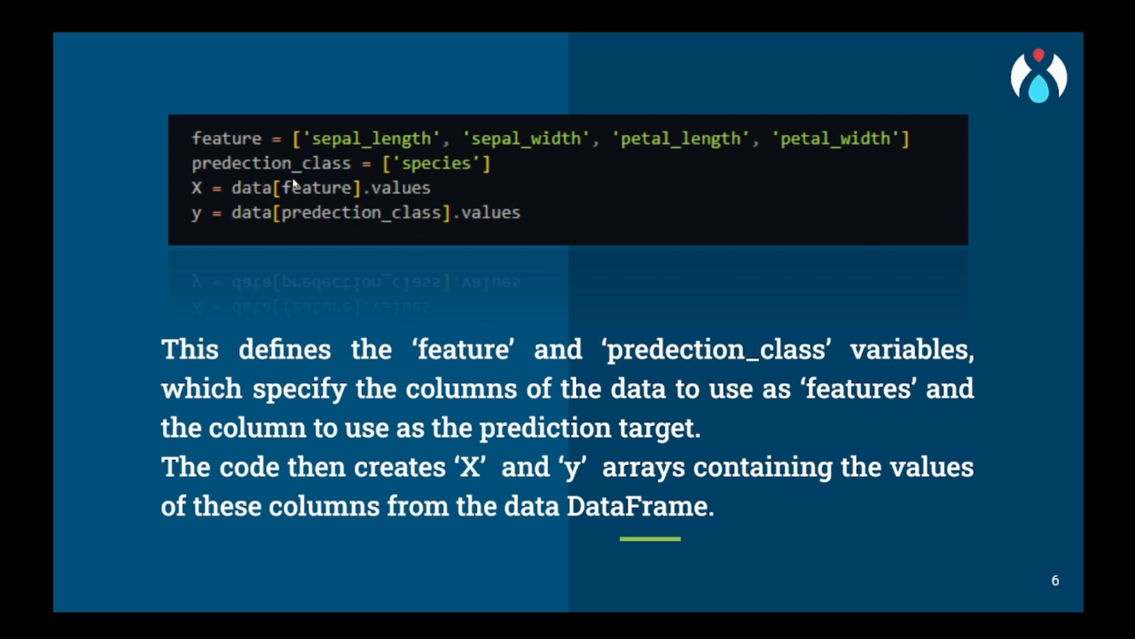
mouse_move(390, 223)
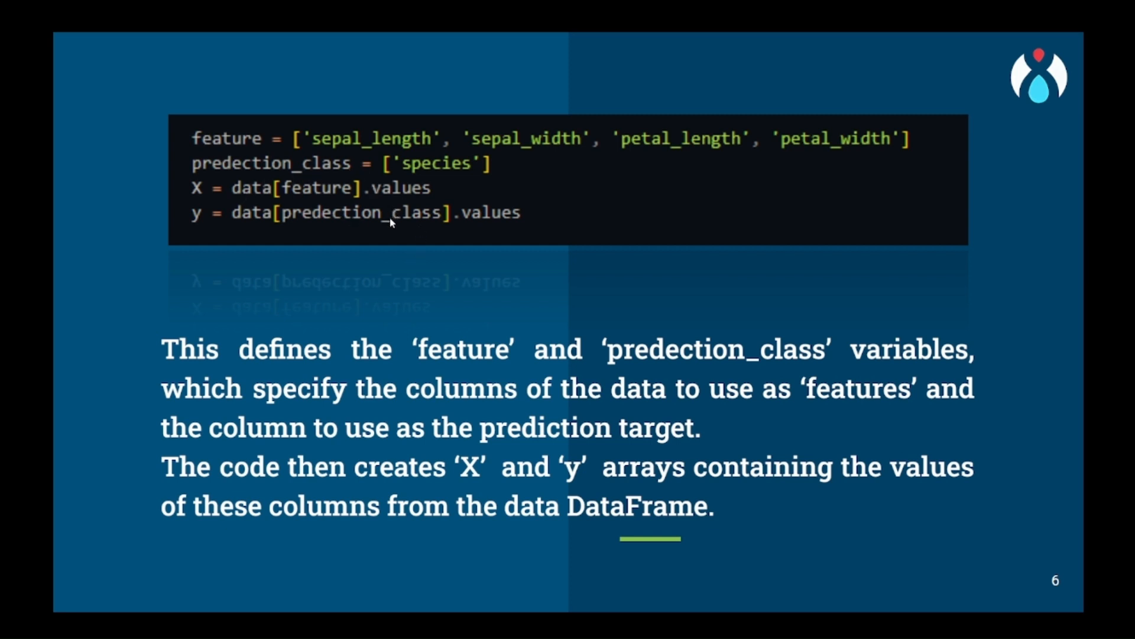
mouse_move(809, 452)
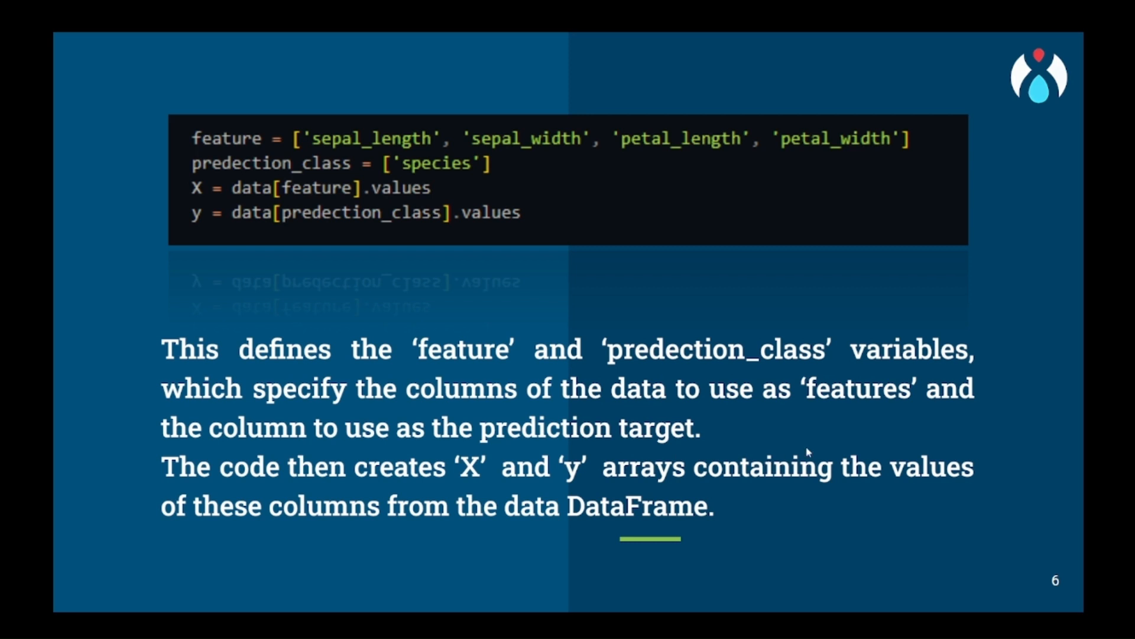
mouse_move(816, 454)
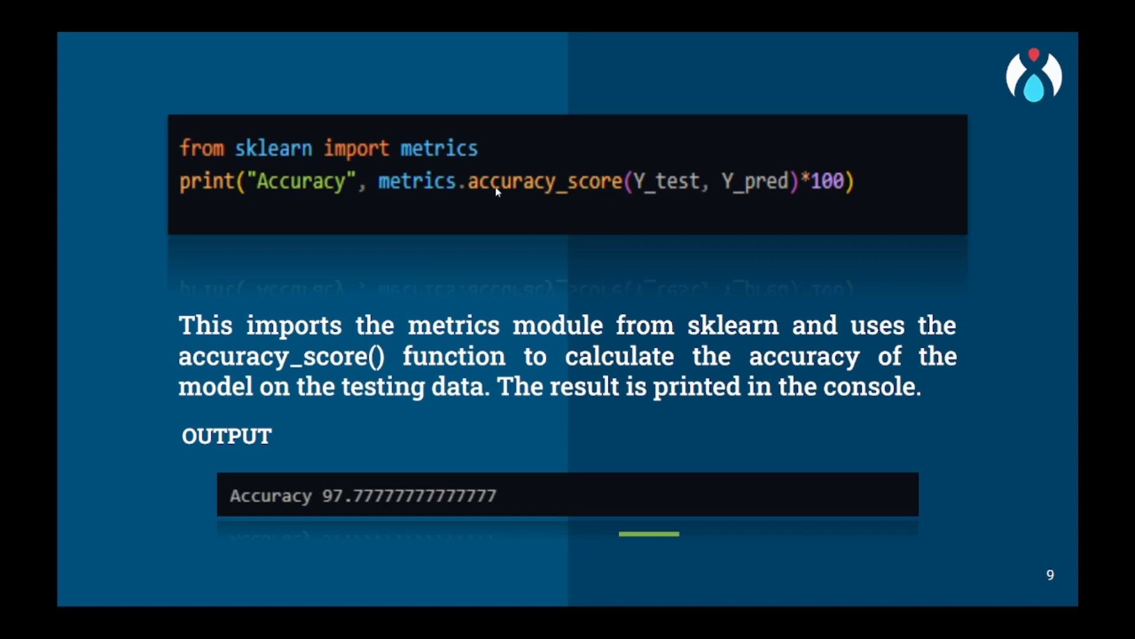
mouse_move(779, 191)
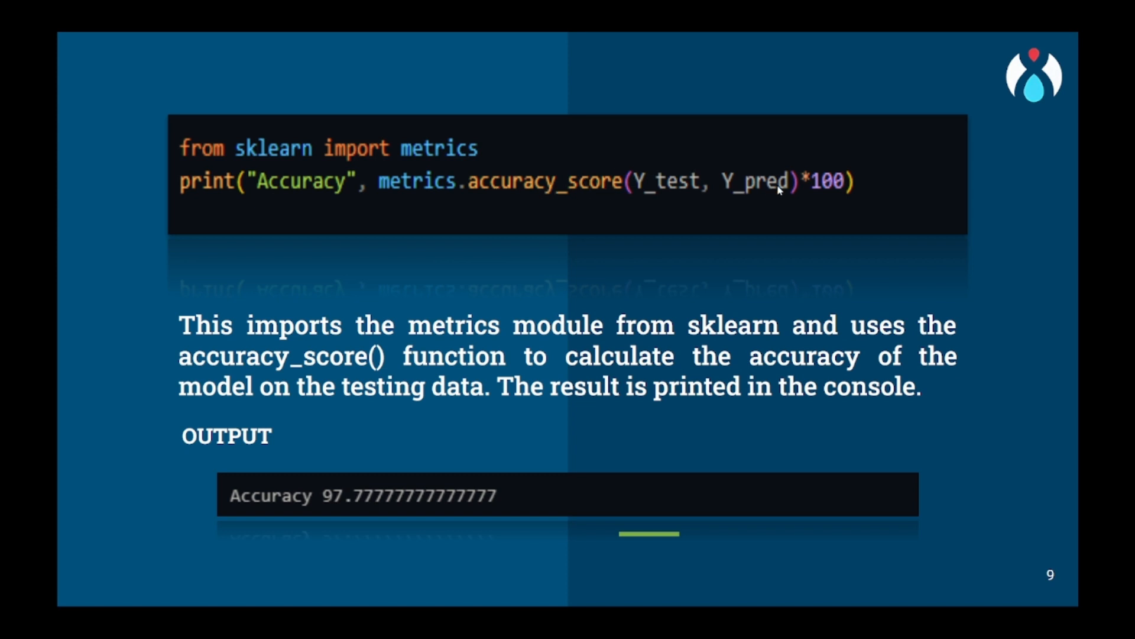
mouse_move(706, 206)
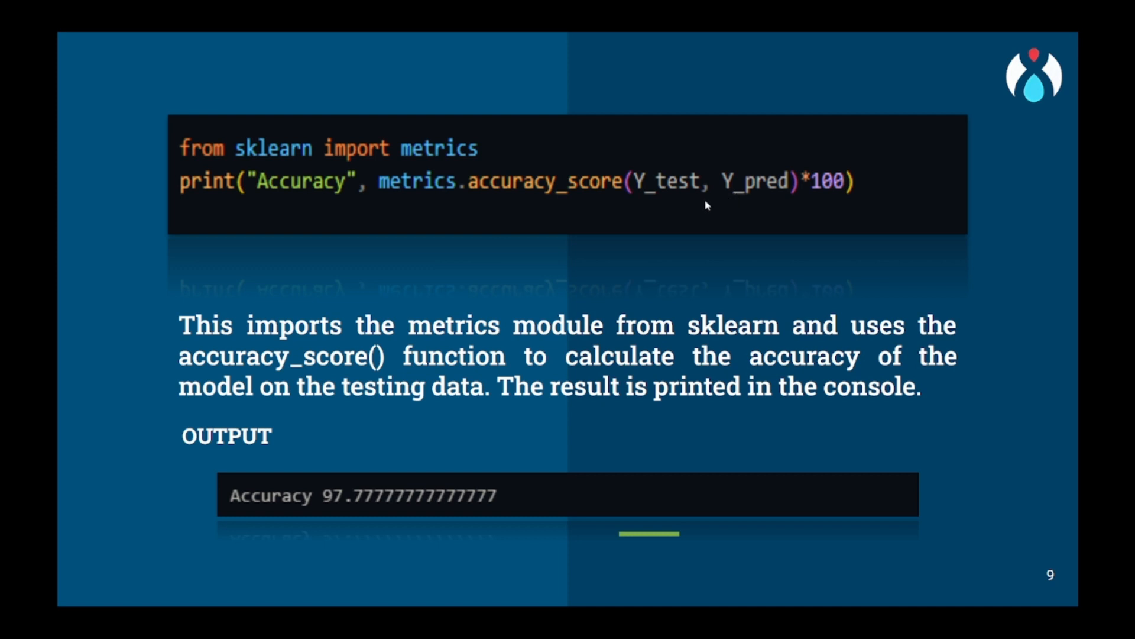
mouse_move(773, 243)
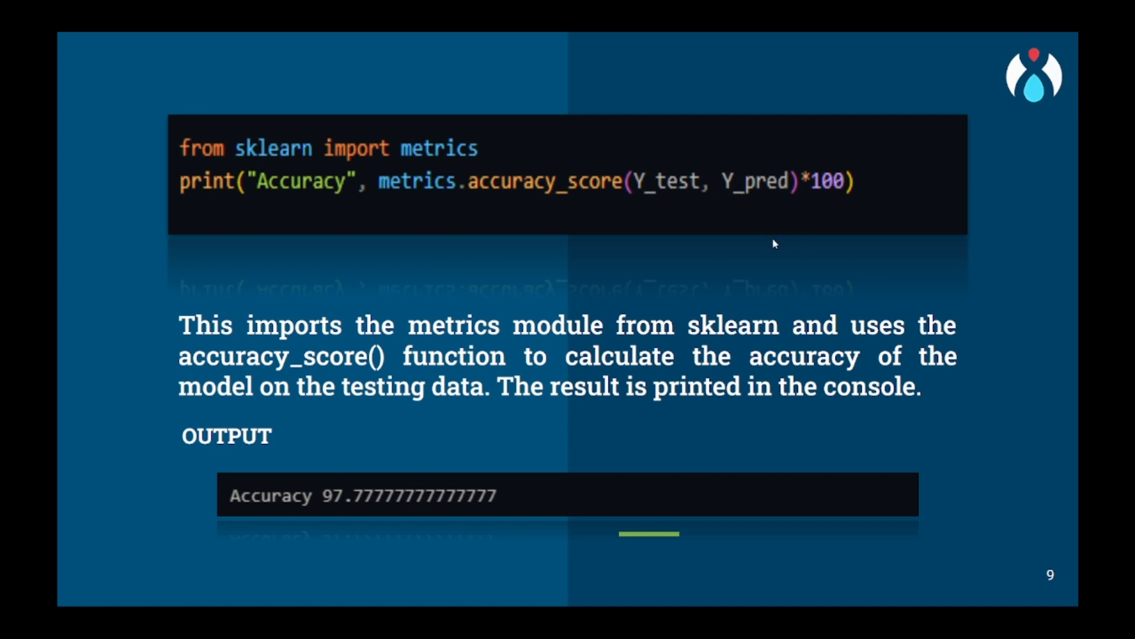
mouse_move(731, 213)
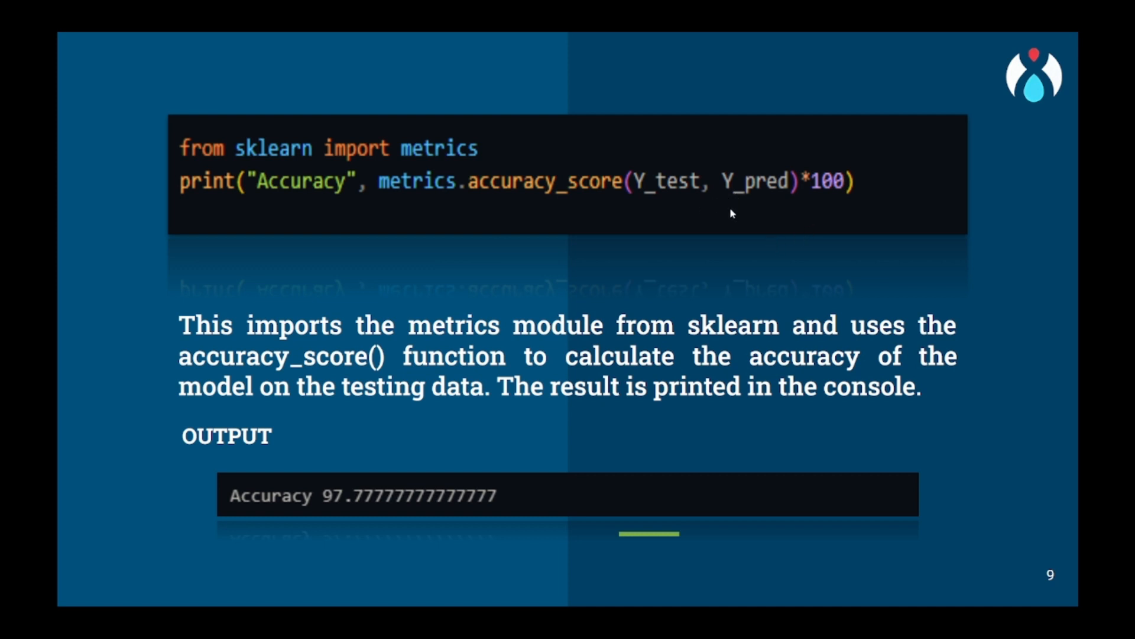
mouse_move(633, 449)
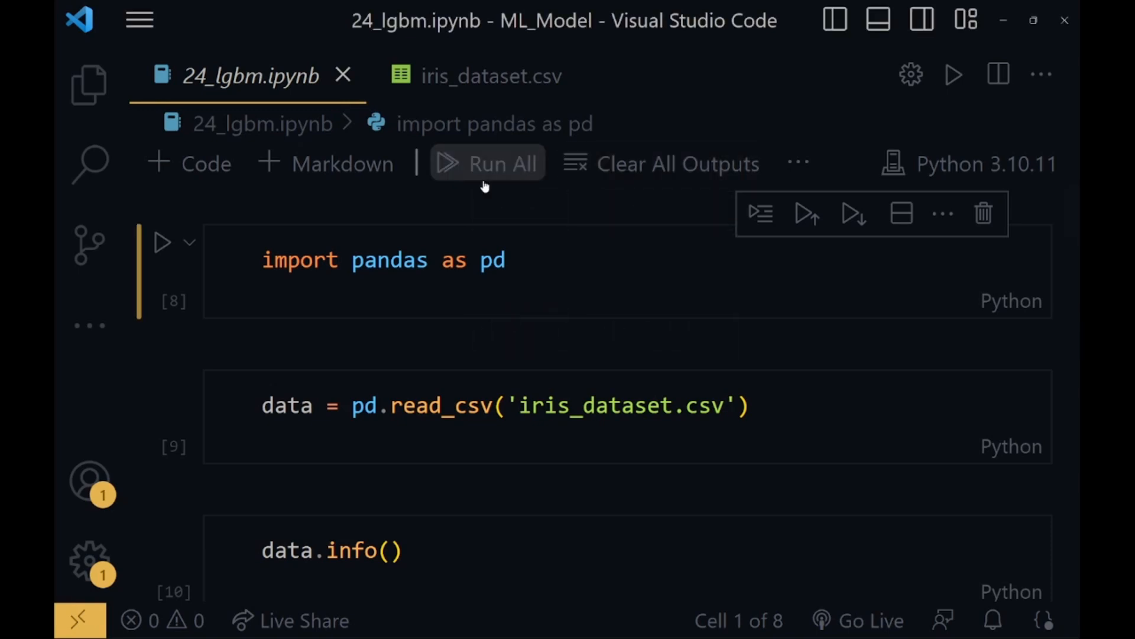
Run all notebook cells and bring the data.info() output (150 iris rows, 5 columns) into view.
click(486, 166)
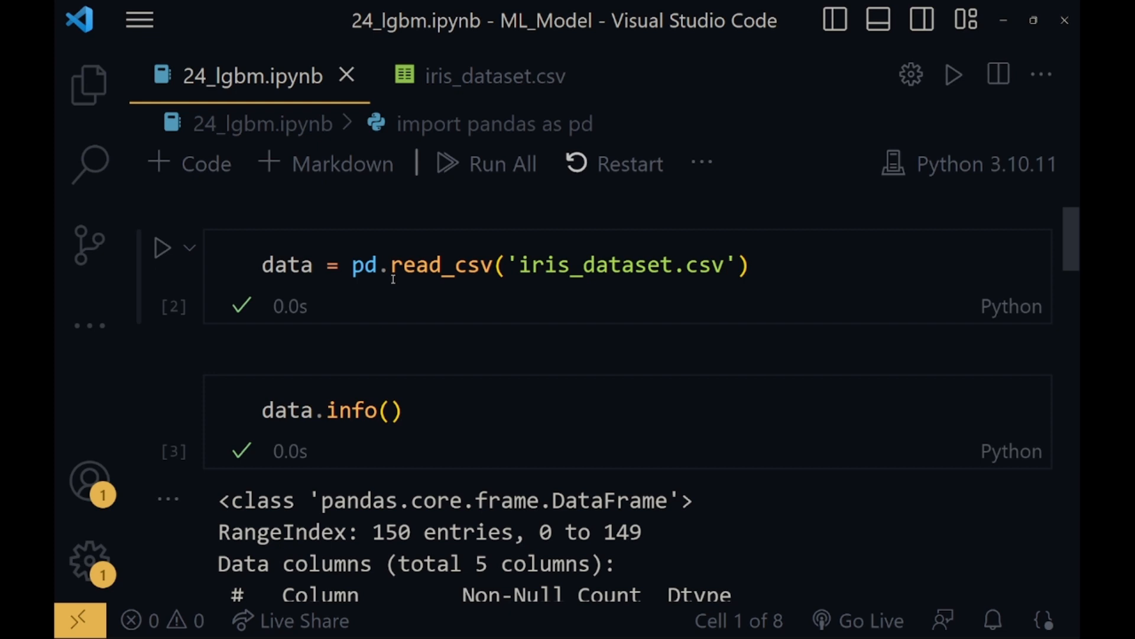
mouse_move(447, 296)
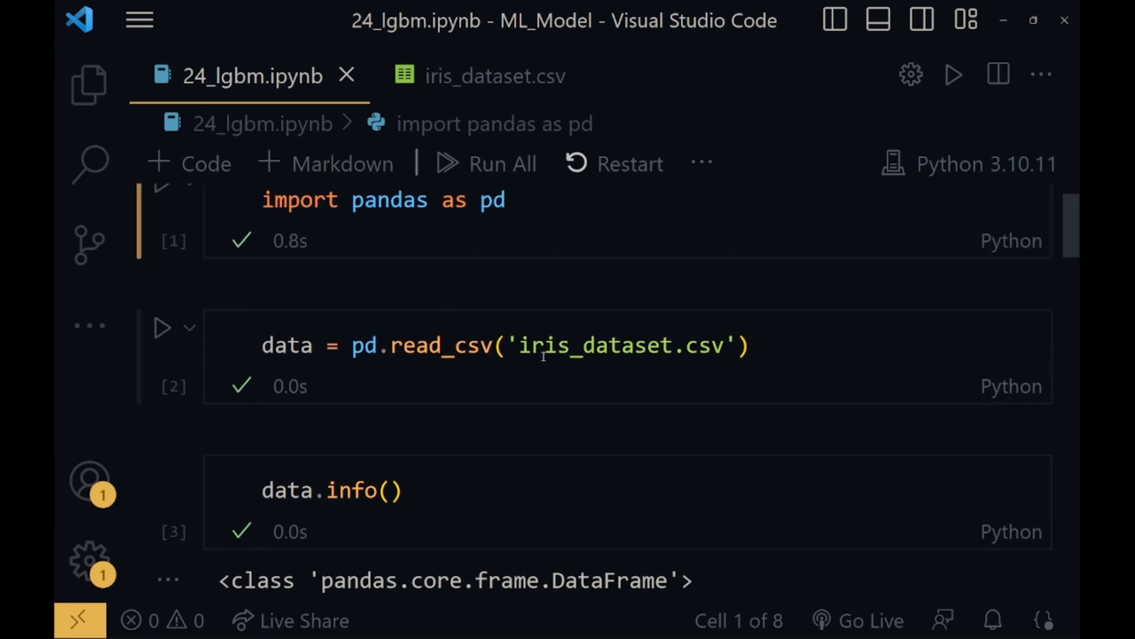
scroll(down, 3)
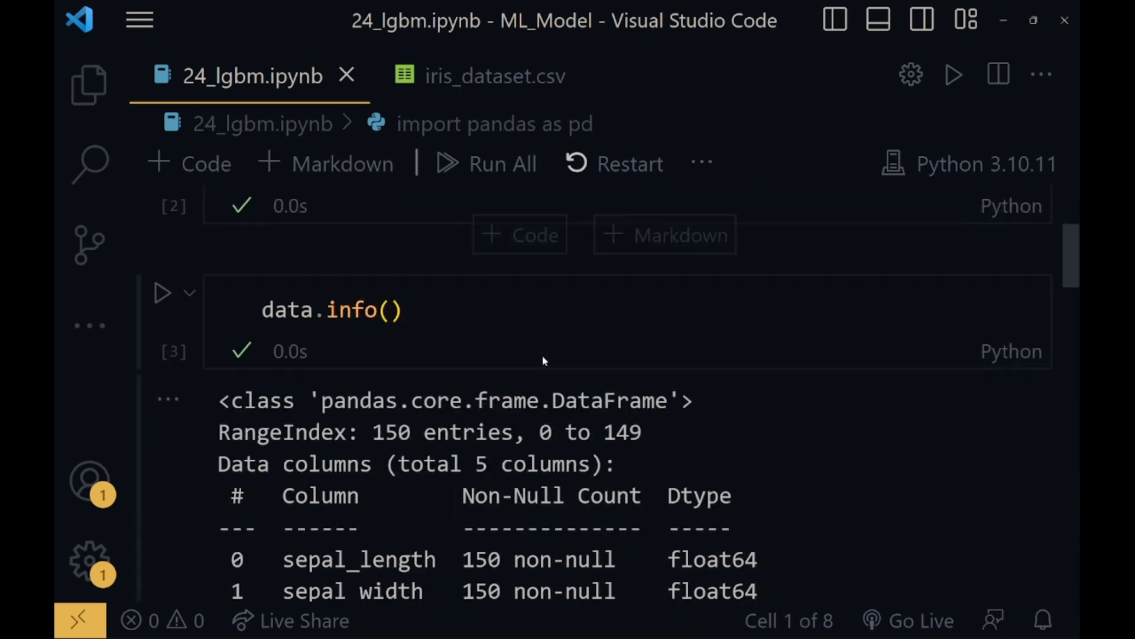
scroll(down, 3)
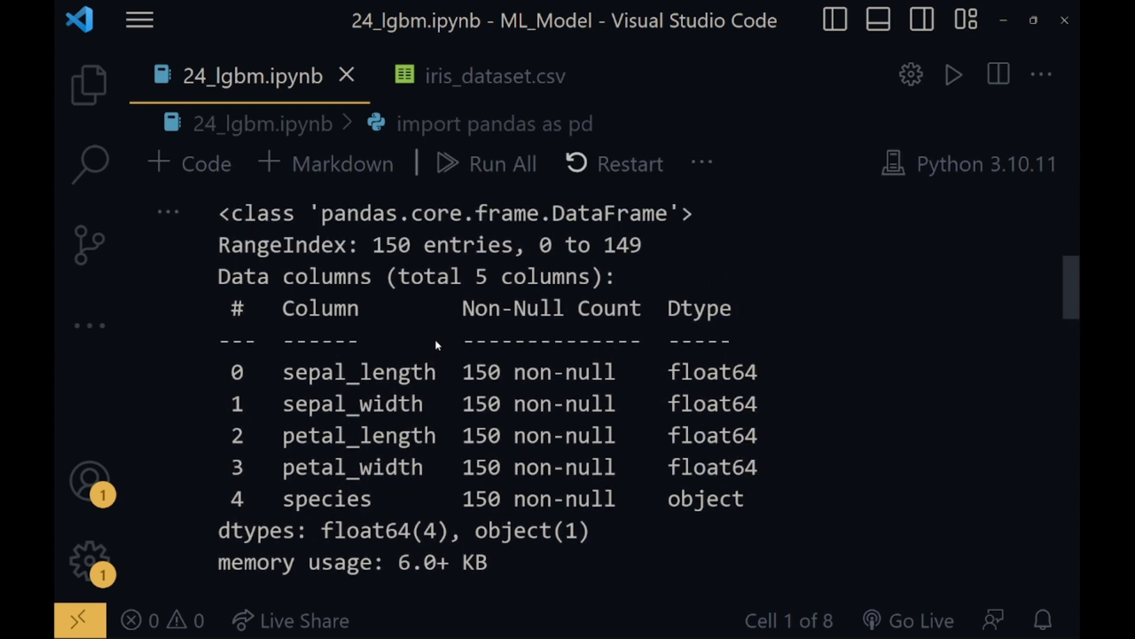
scroll(down, 3)
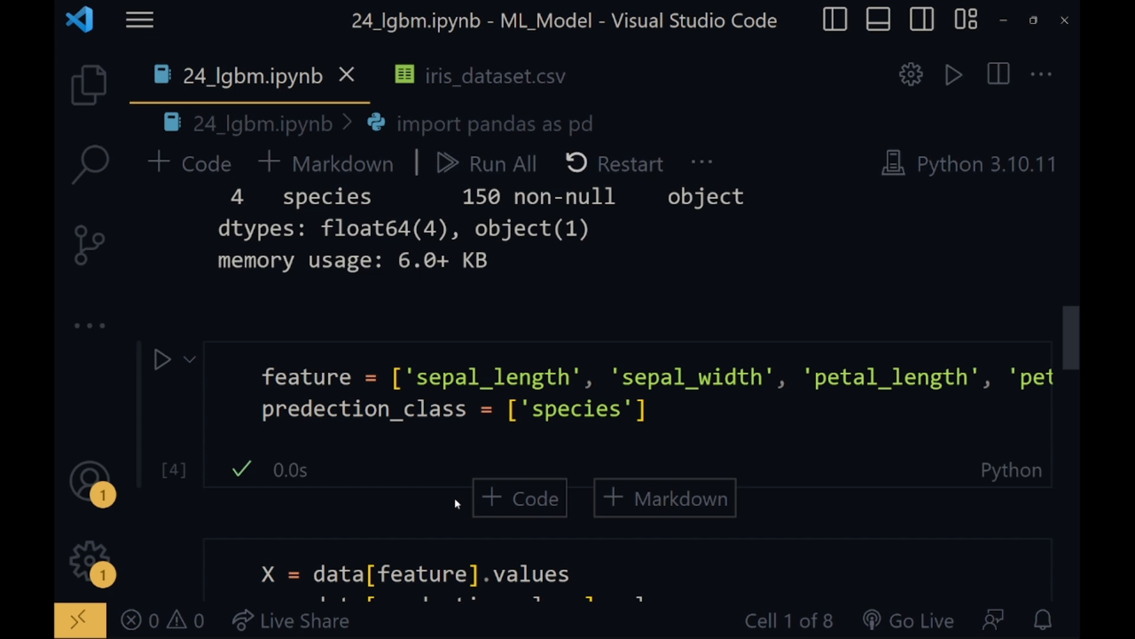
scroll(down, 3)
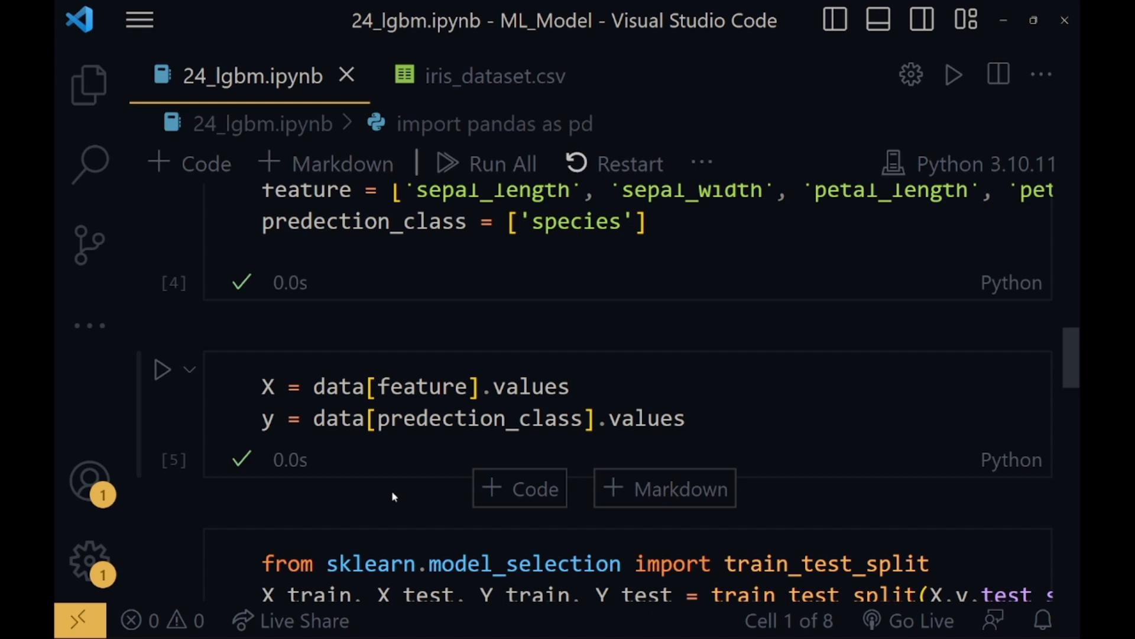
scroll(down, 3)
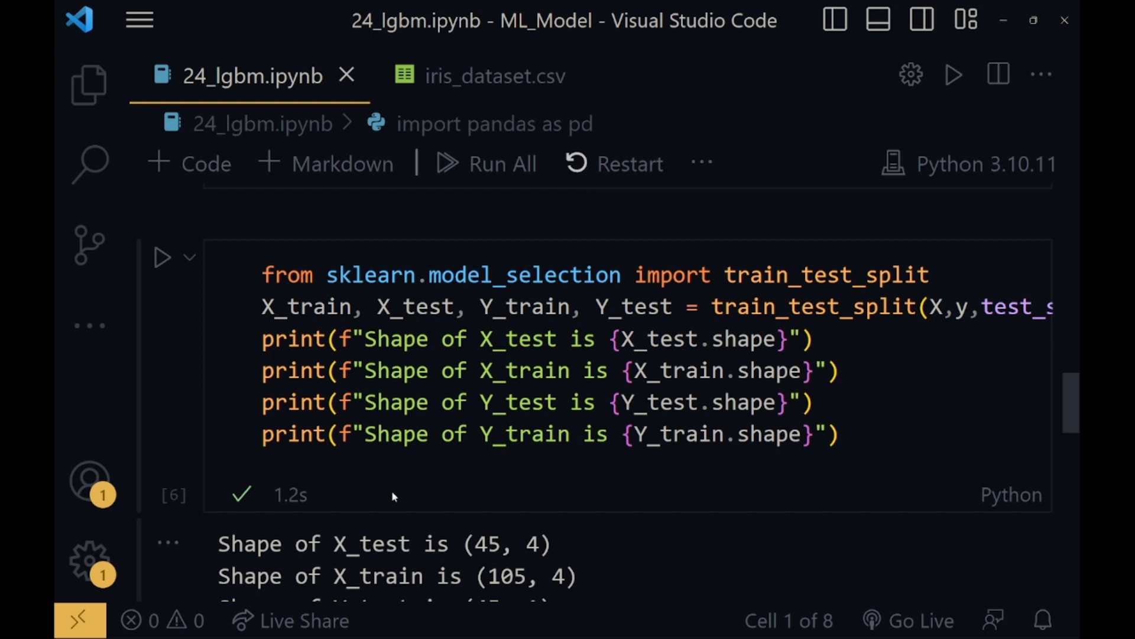
scroll(down, 3)
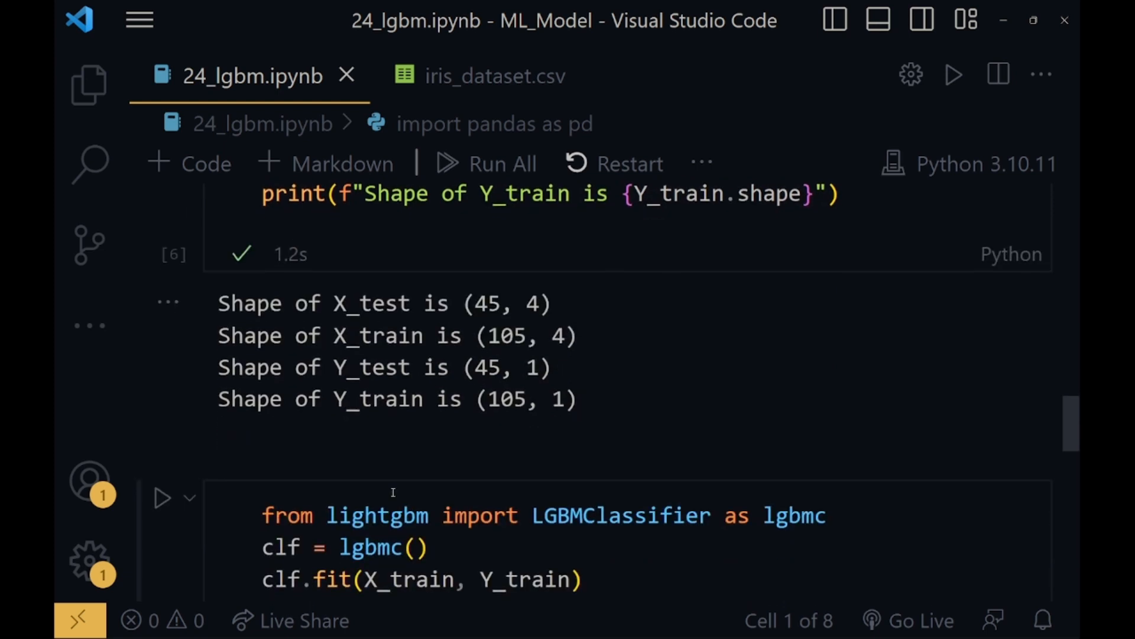